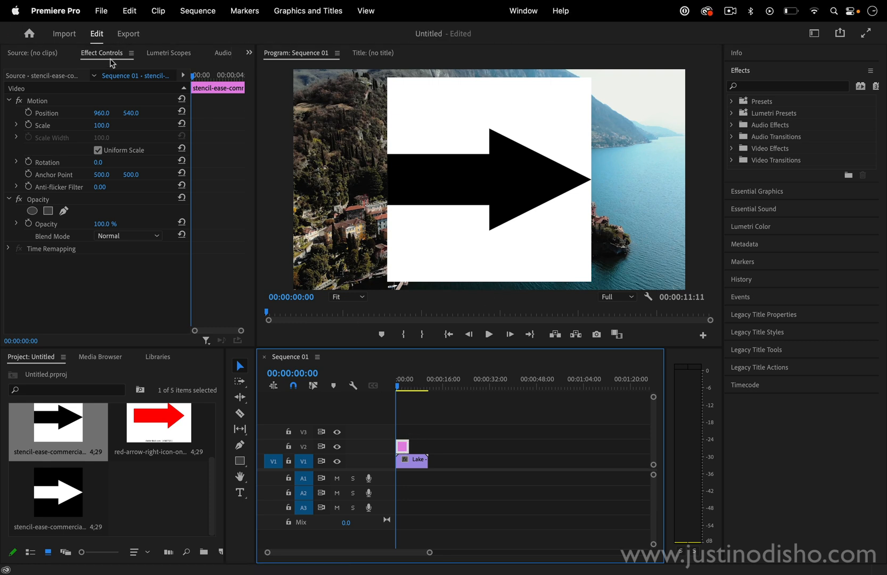
Show the blend mode choices for the black-arrow-on-white clip, currently Normal.
left_click(38, 199)
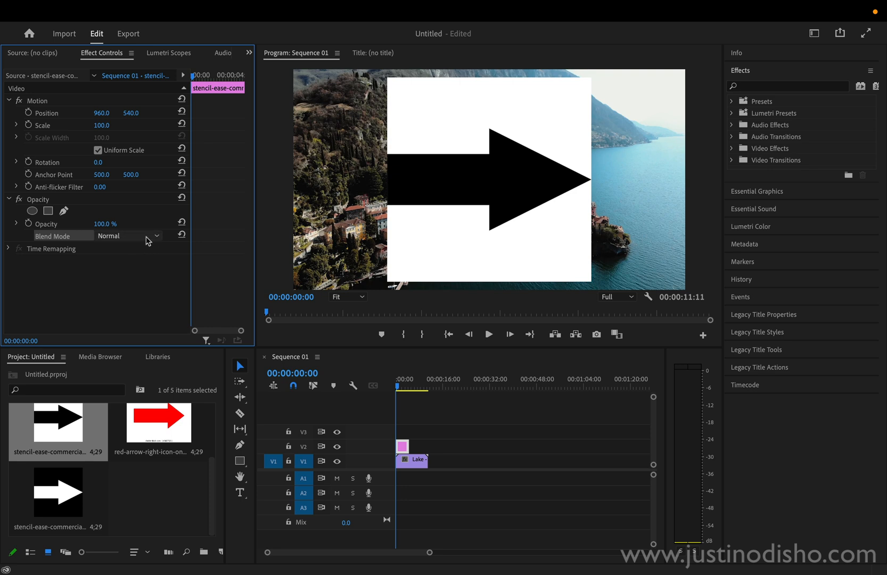
left_click(128, 235)
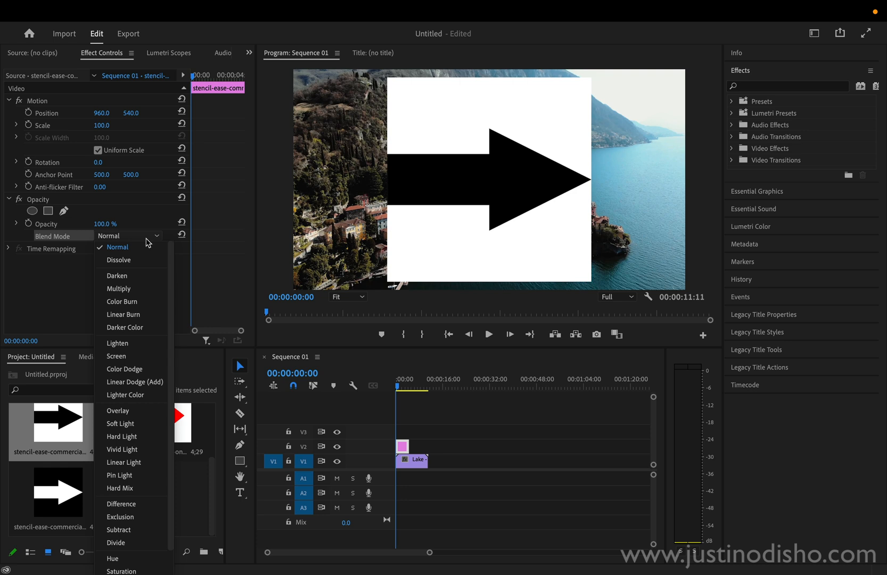
mouse_move(147, 236)
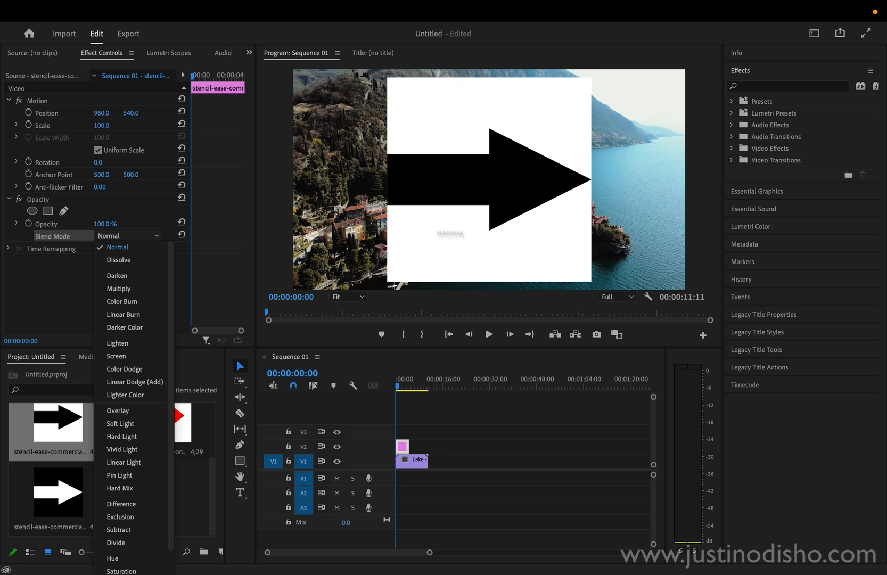
mouse_move(117, 276)
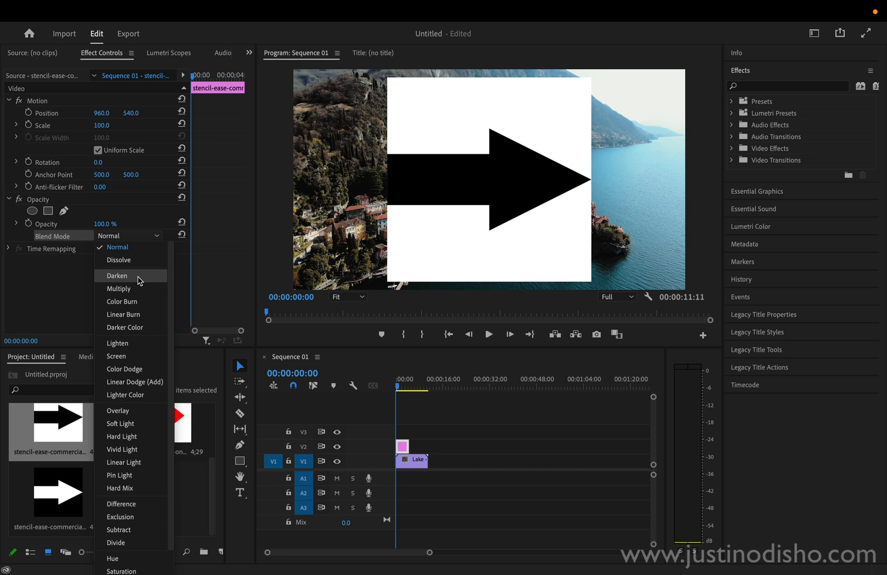
Blend the black arrow with Darken, scale it to 58% and shift it toward the upper right.
left_click(116, 276)
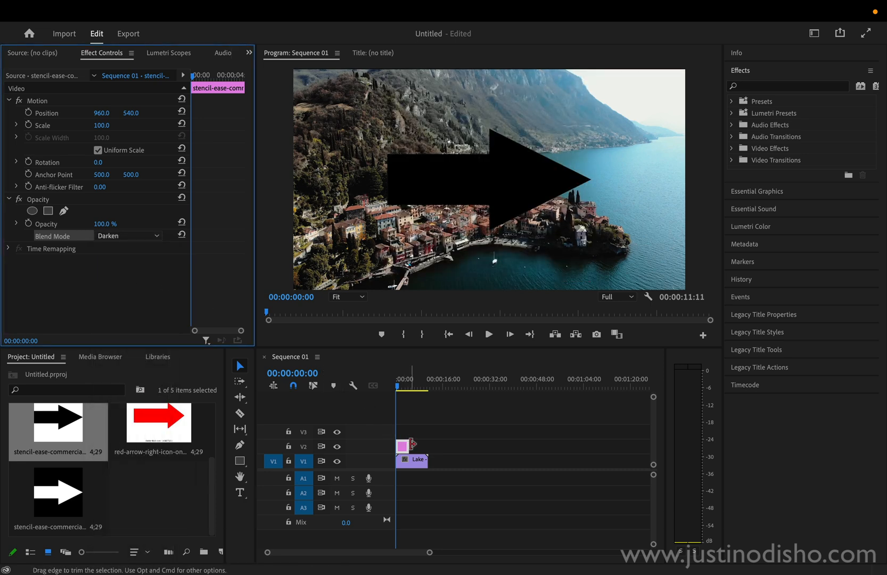
left_click(411, 446)
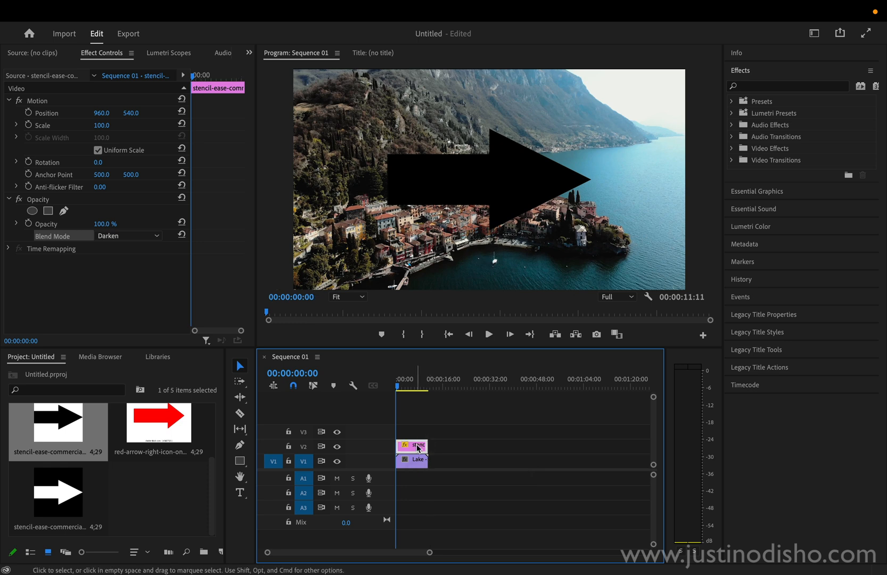
mouse_move(420, 451)
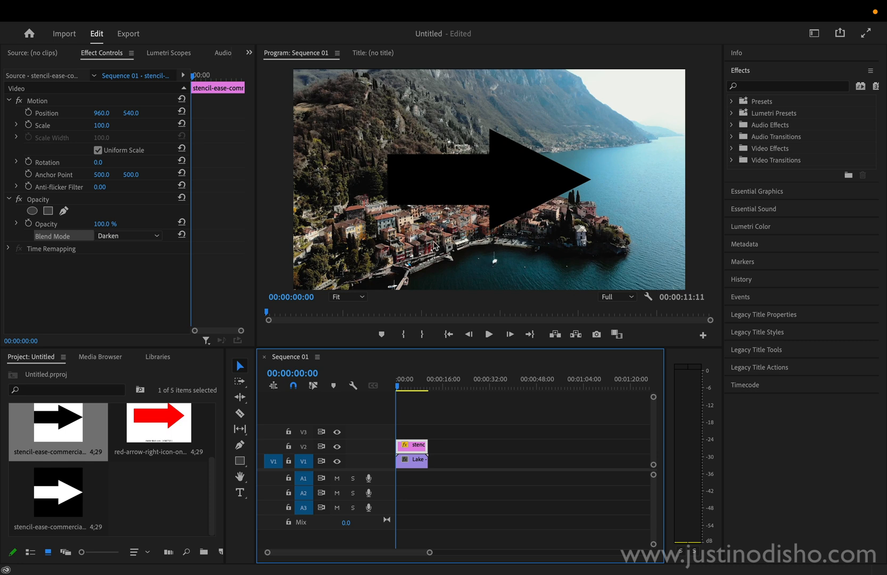
mouse_move(150, 129)
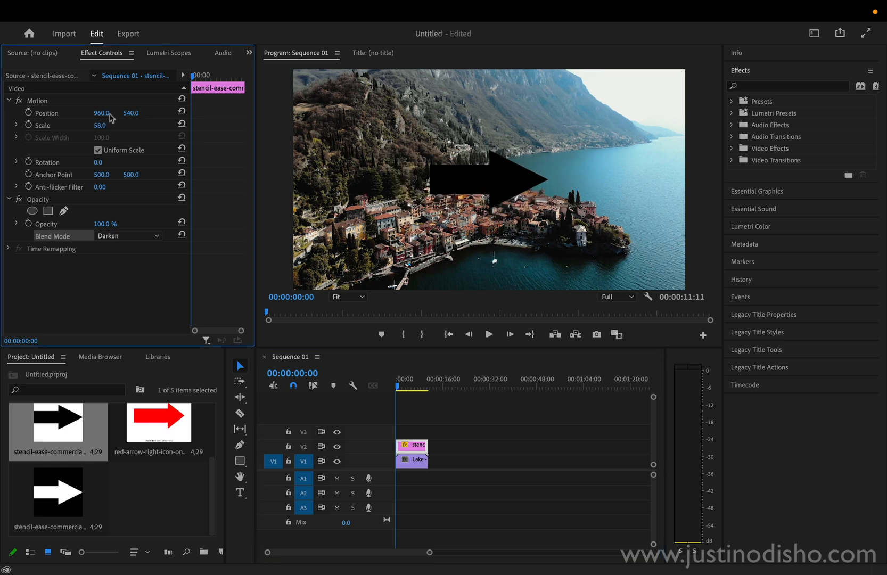
left_click_drag(102, 113, 113, 113)
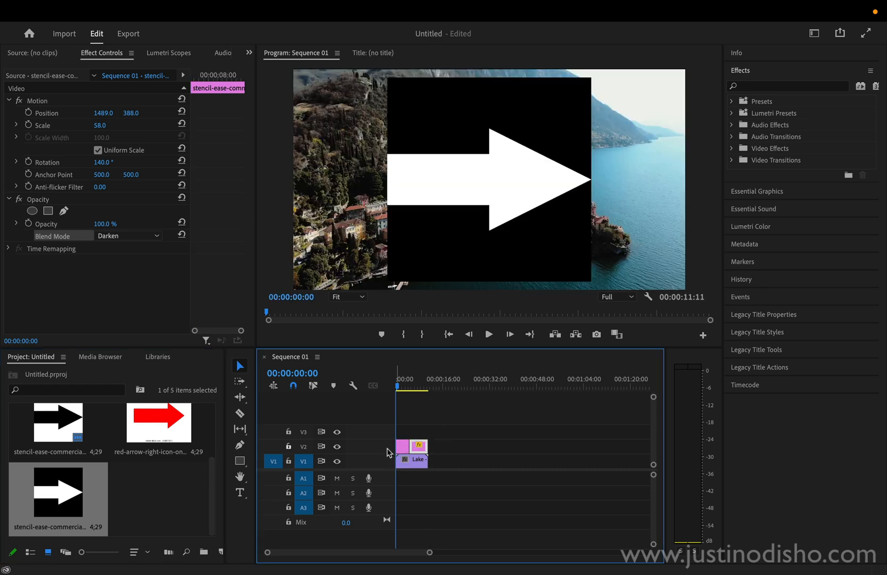
Delete the black arrow clip and try Lighten and Screen on the white arrow, settling on Lighten.
key("backspace")
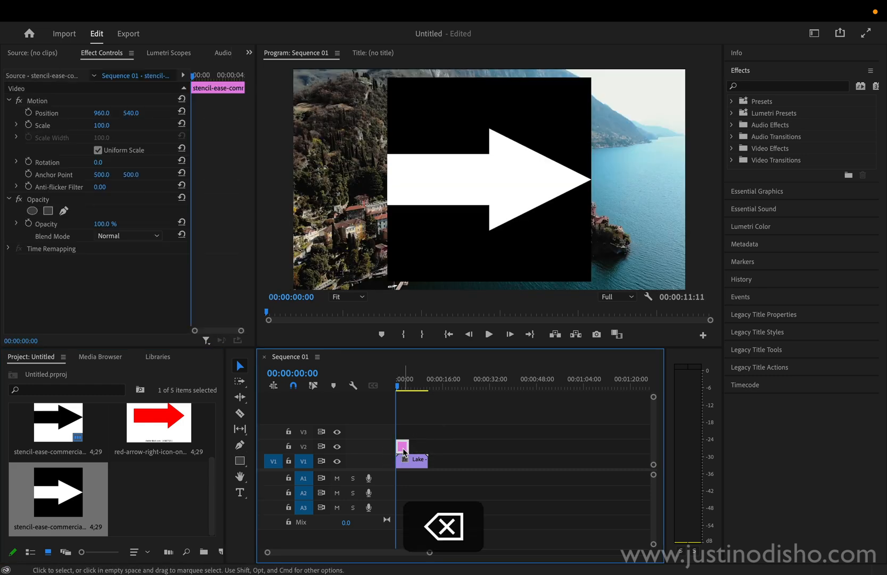
left_click(127, 235)
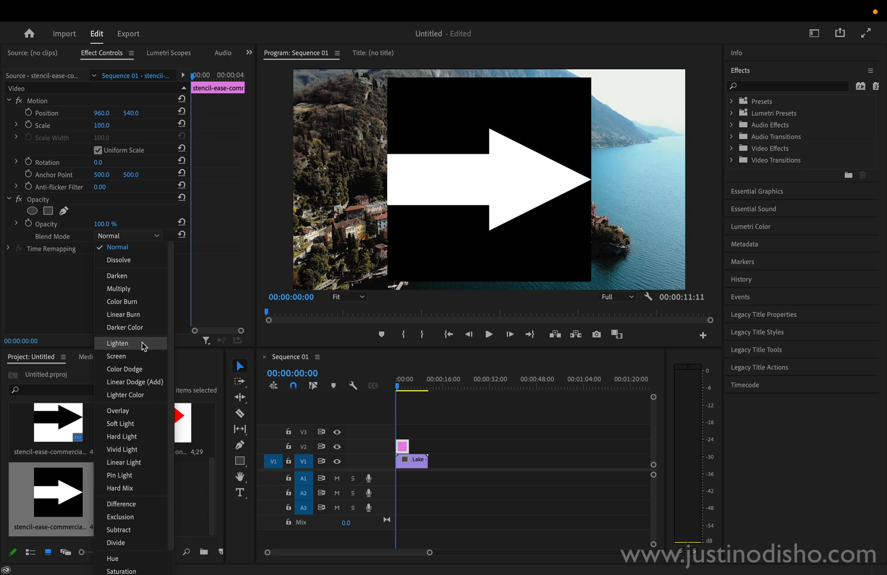
left_click(117, 343)
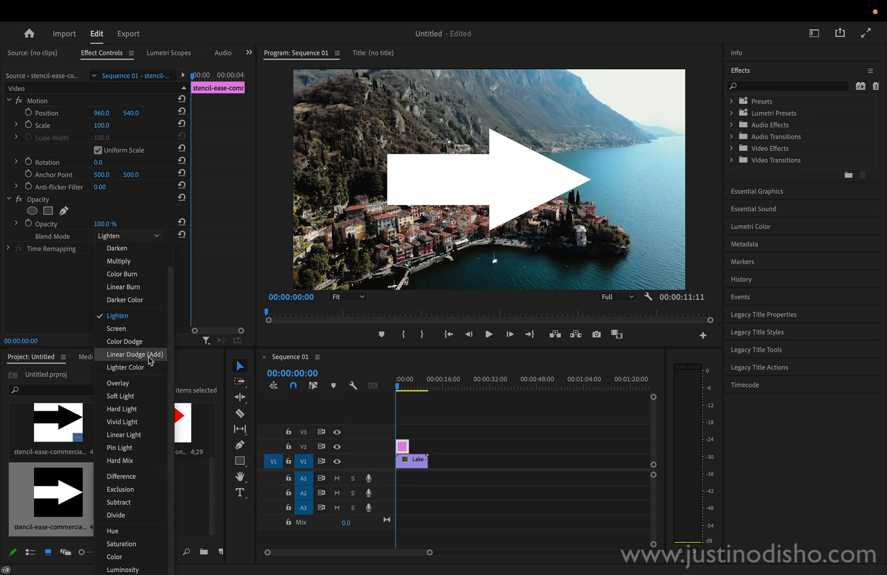
left_click(116, 329)
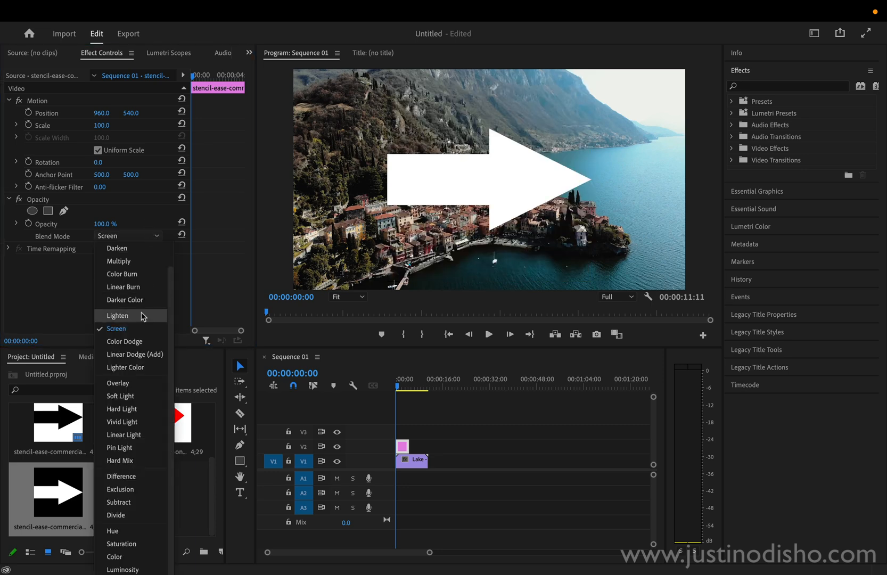
left_click(117, 315)
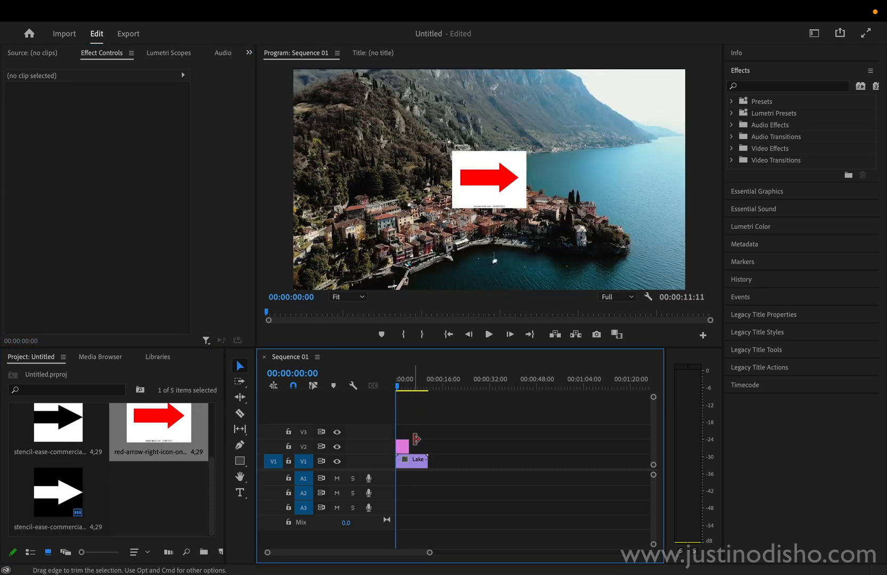
Try Multiply on the red arrow to drop its white background, then reset it to Normal.
left_click(411, 446)
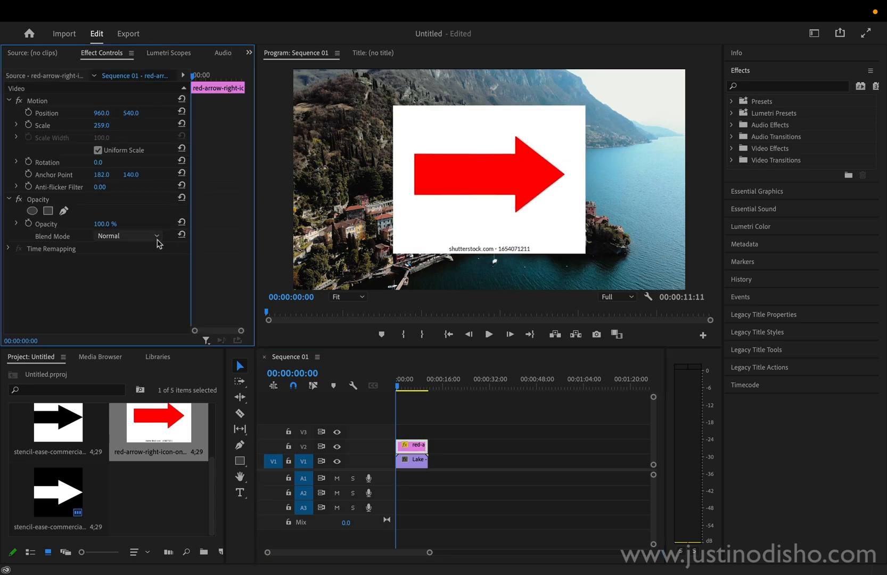
left_click(128, 236)
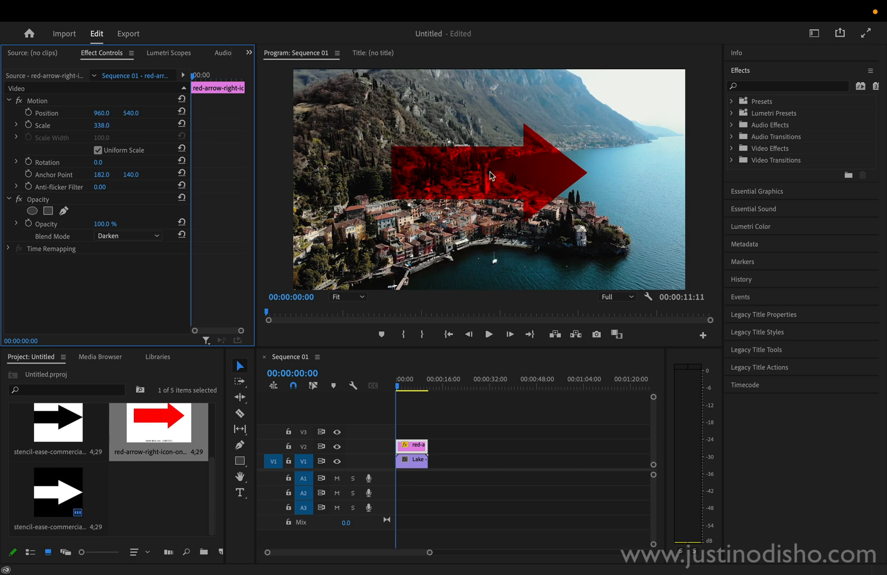
left_click(128, 236)
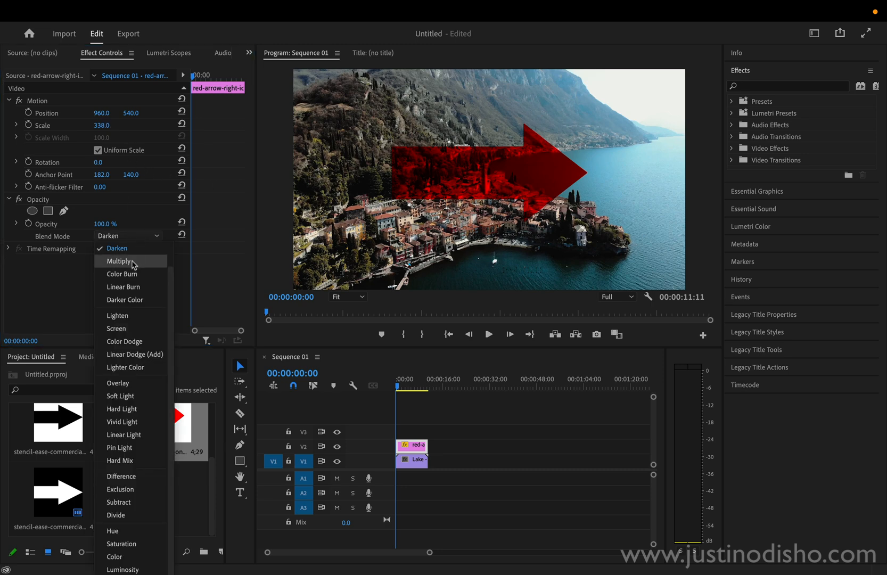
left_click(119, 261)
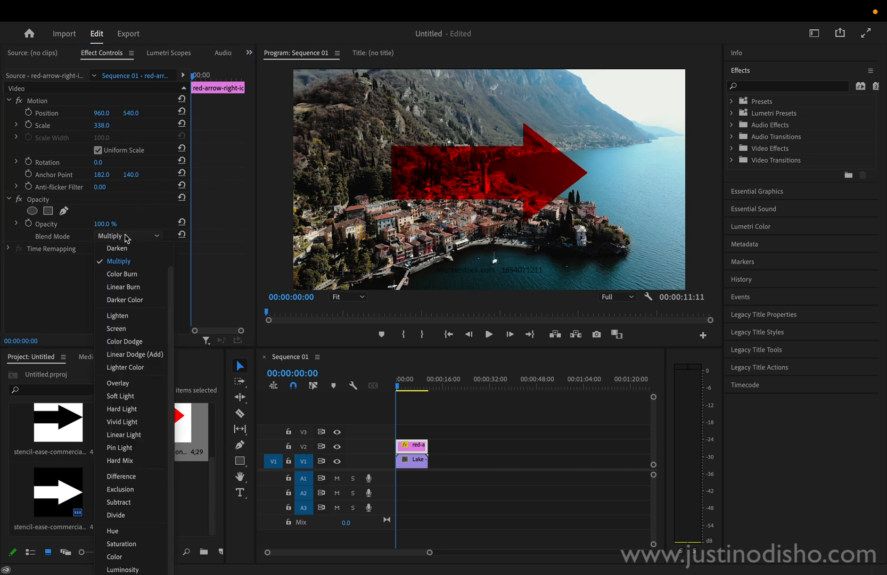
left_click(118, 261)
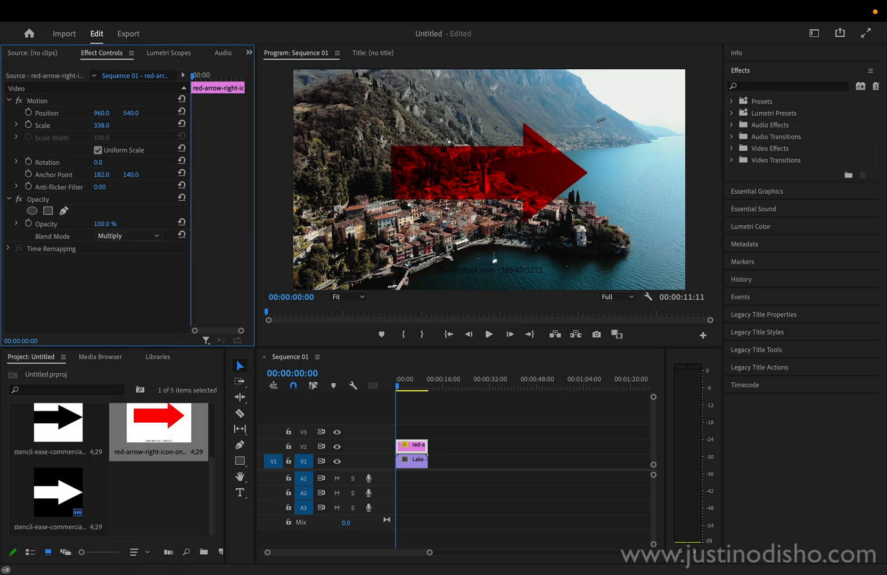
mouse_move(88, 212)
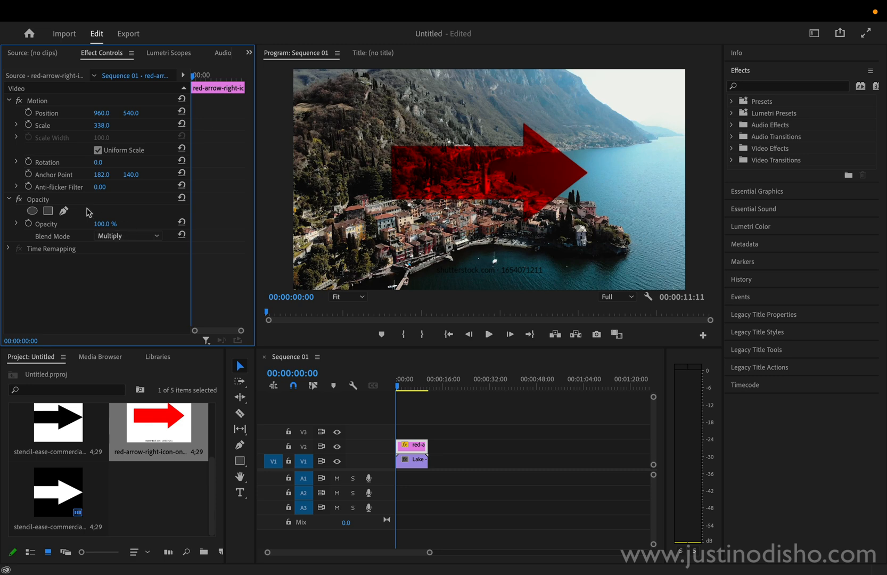
left_click(126, 235)
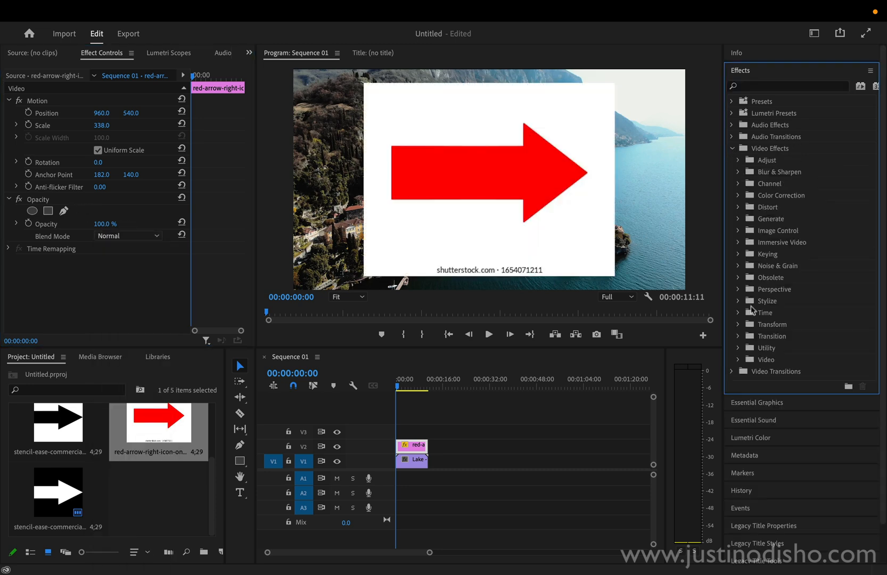
Apply Luma Key from Keying and raise Cutoff to 31% to remove the white background.
left_click(769, 254)
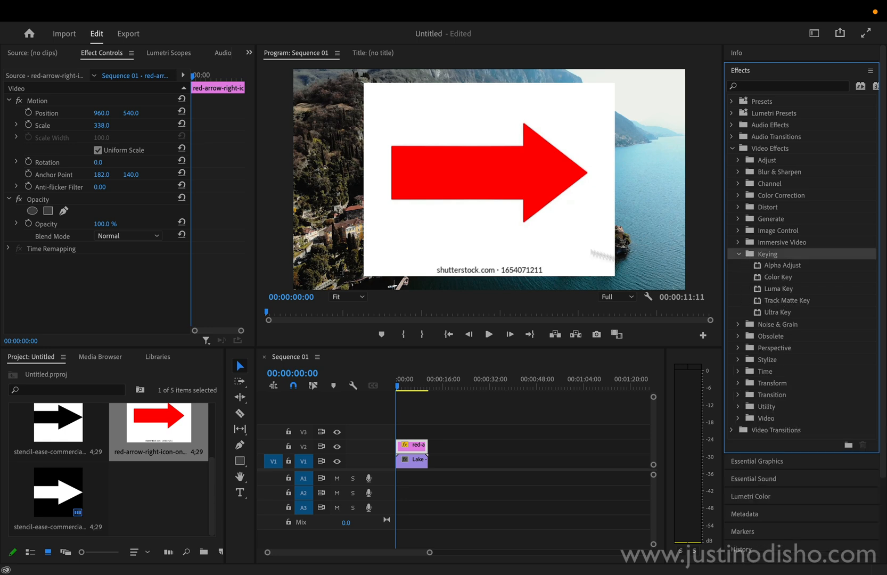
mouse_move(784, 286)
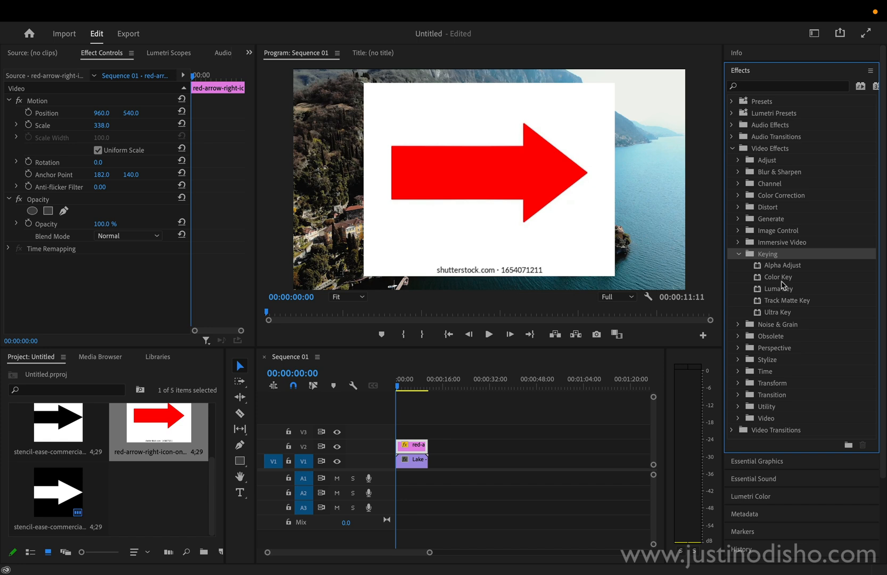
mouse_move(789, 295)
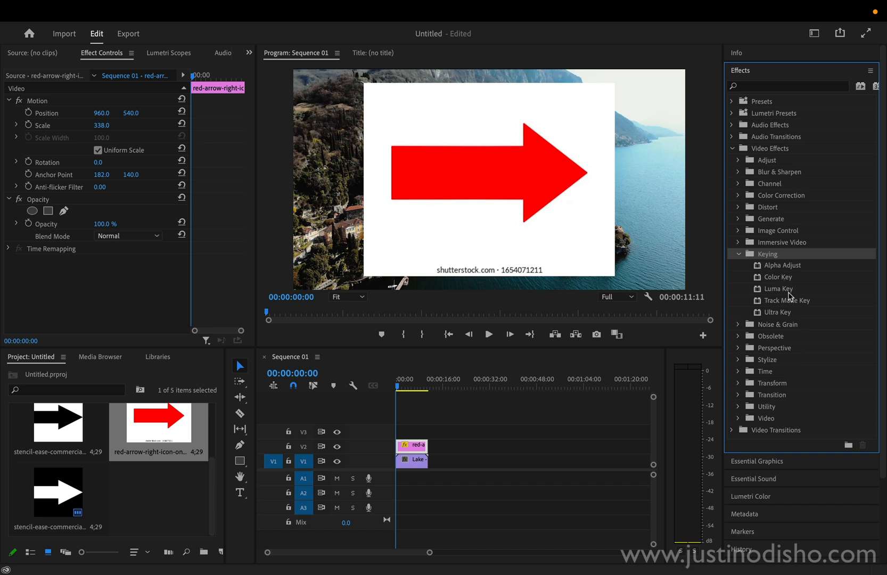
double_click(778, 289)
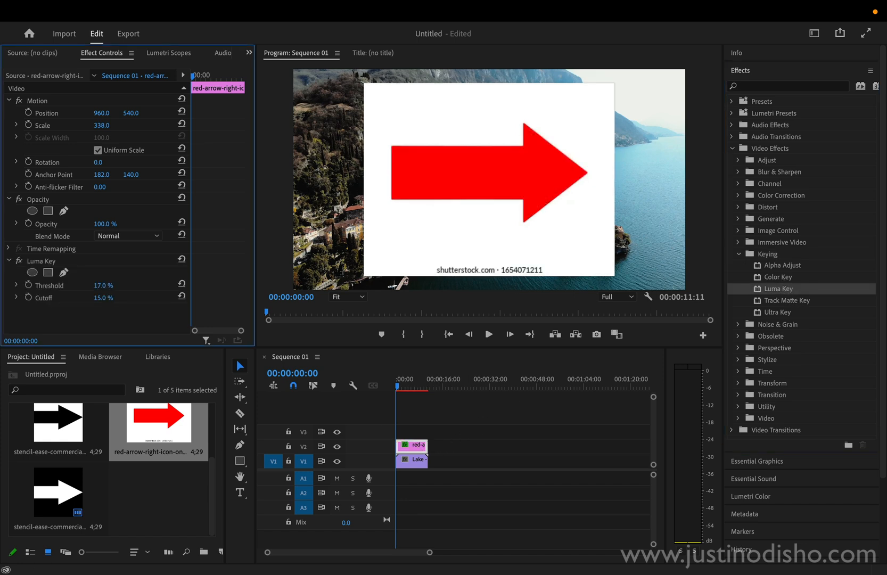
left_click_drag(102, 298, 113, 298)
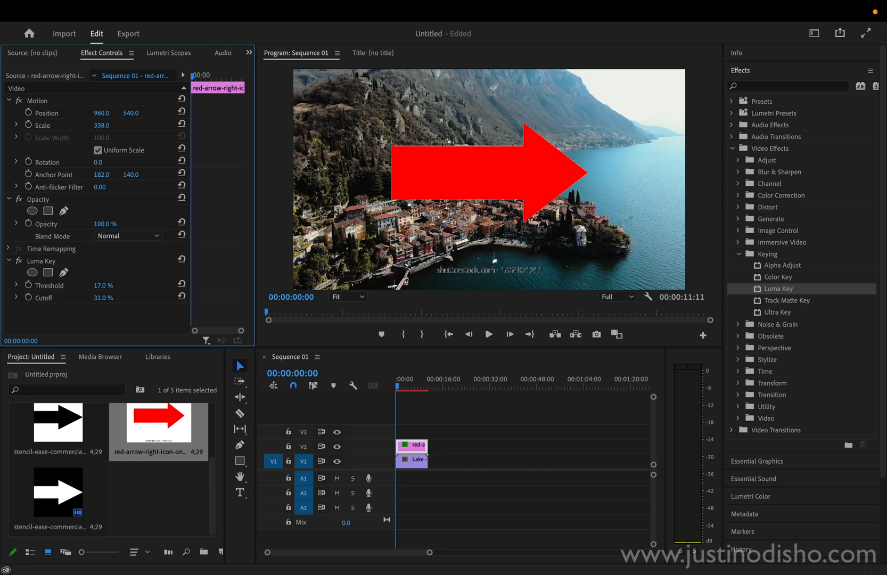
mouse_move(47, 210)
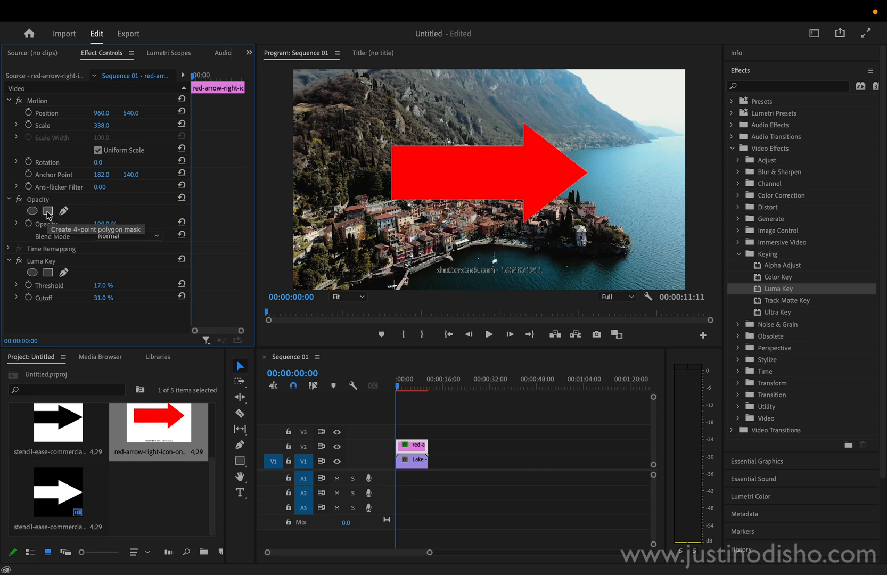
left_click(47, 211)
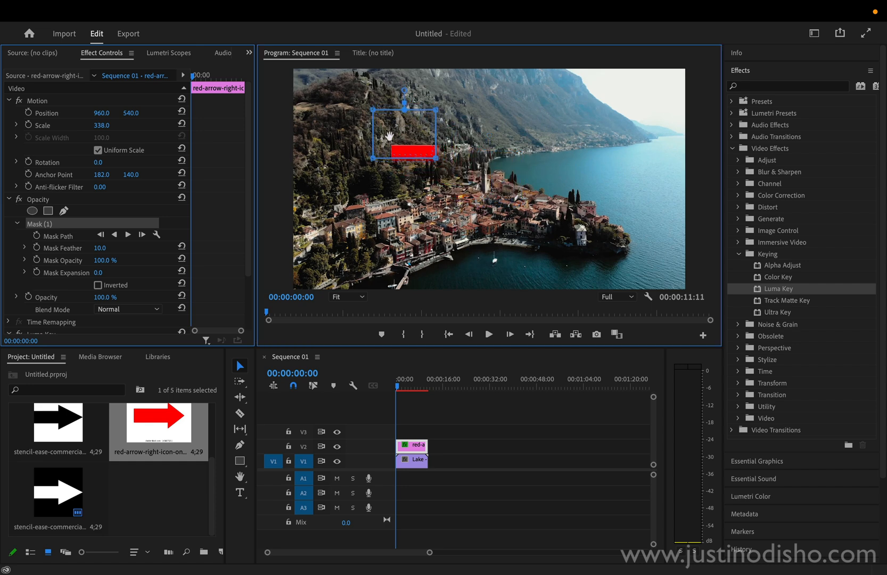
left_click_drag(434, 161, 578, 258)
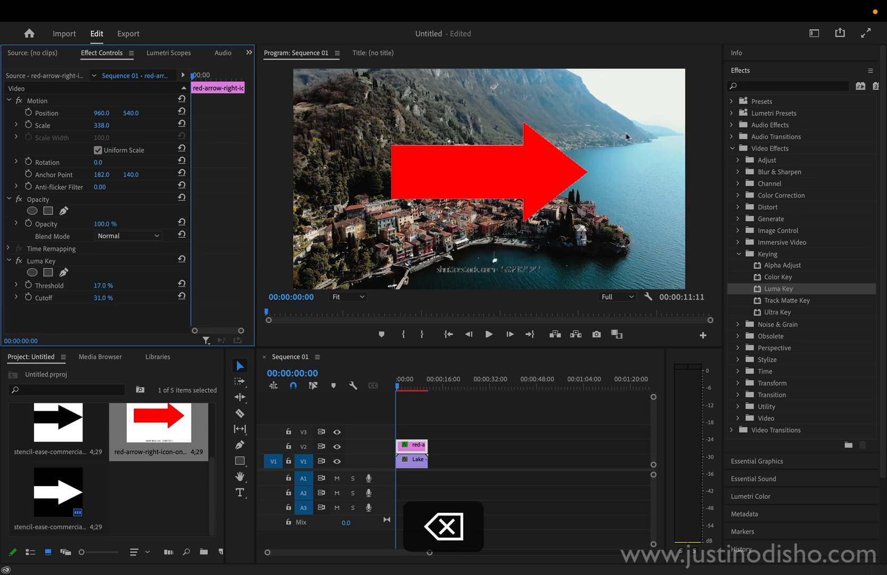
Find Crop in Effects and add it to the keyed red arrow clip.
type("crop")
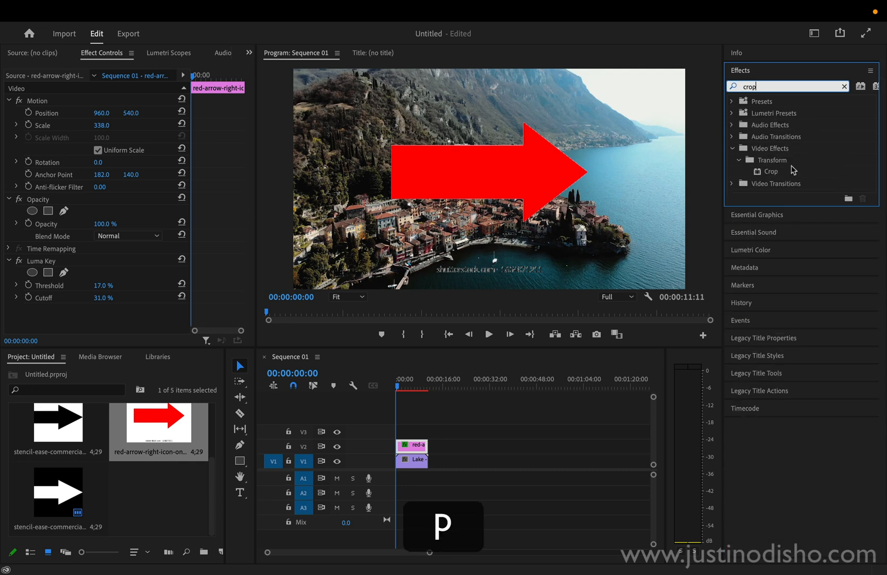
double_click(771, 171)
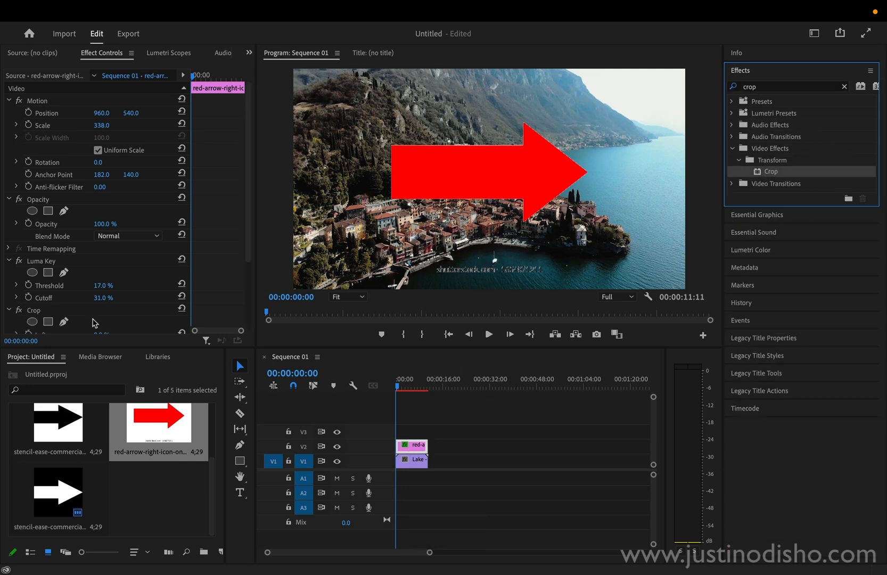
scroll("down", 3)
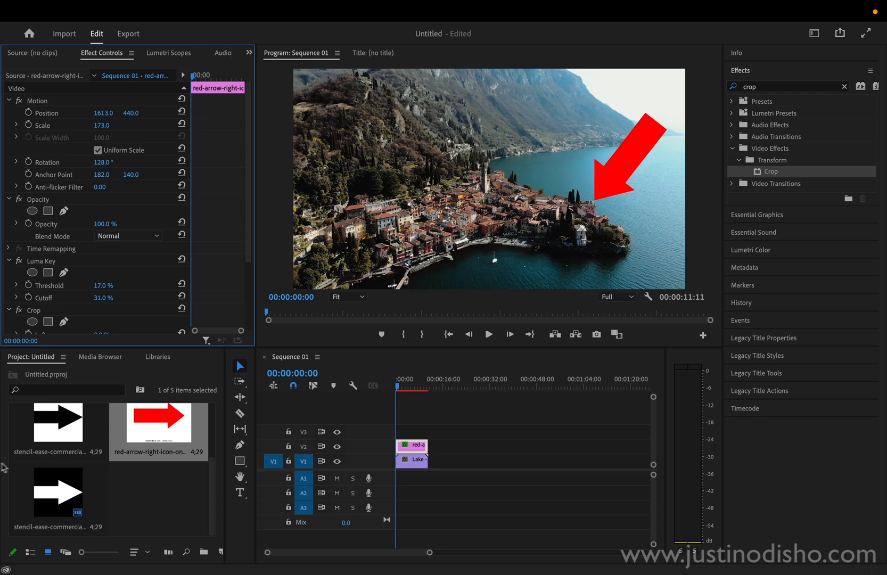
mouse_move(72, 481)
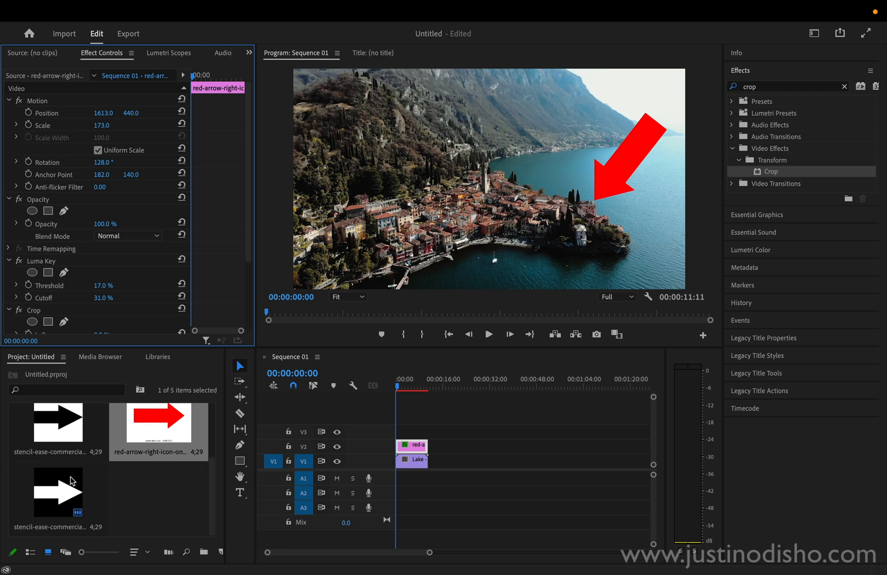
mouse_move(82, 167)
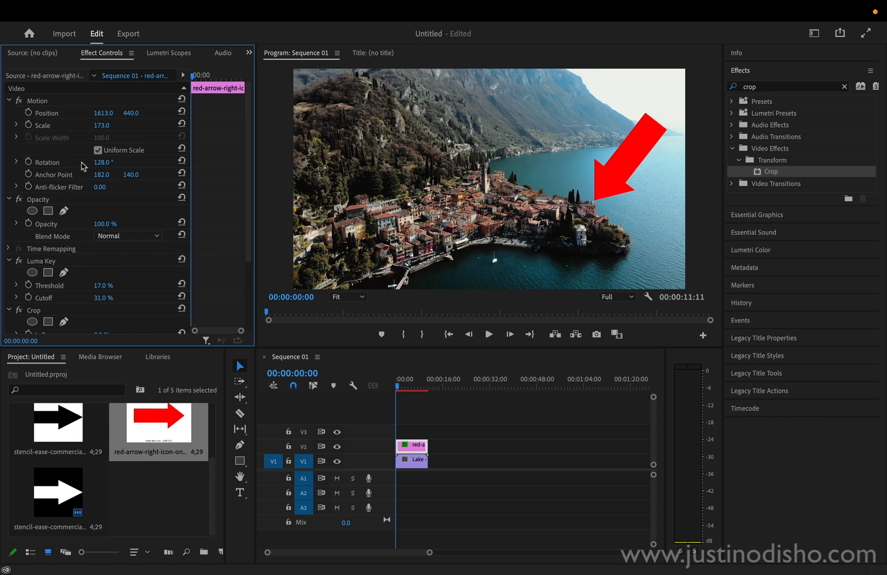
Scale the arrow to 155 and switch its blend through Difference to Exclusion, rendering it cyan.
left_click_drag(103, 125, 93, 125)
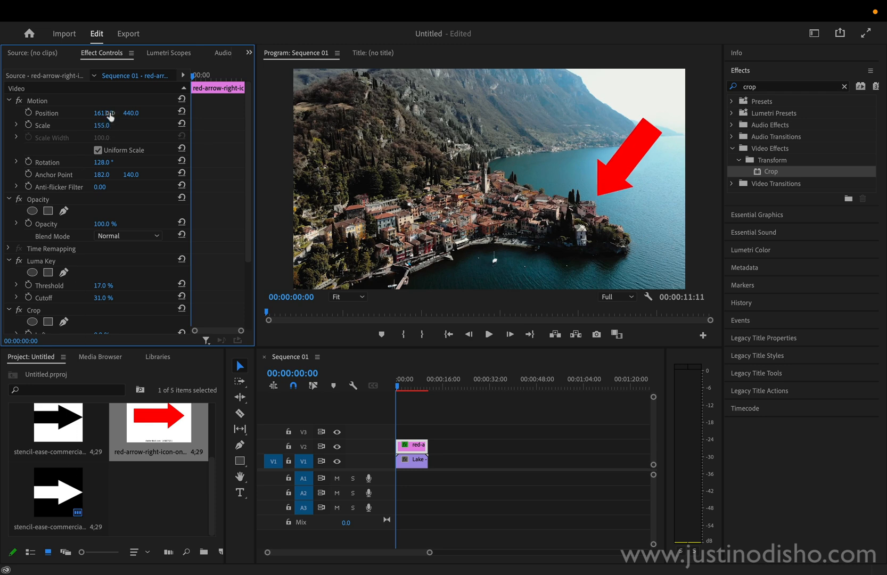
scroll("down", 3)
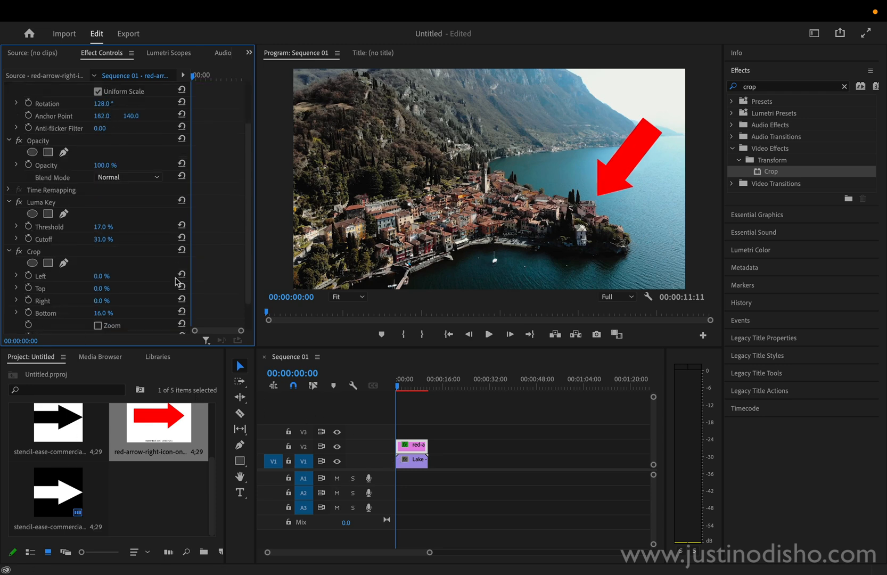
left_click(128, 178)
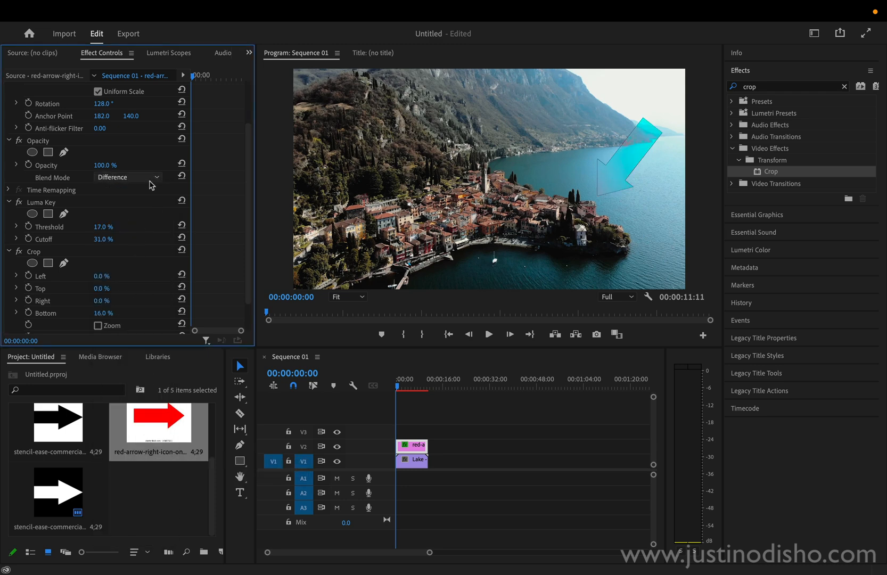
left_click(126, 178)
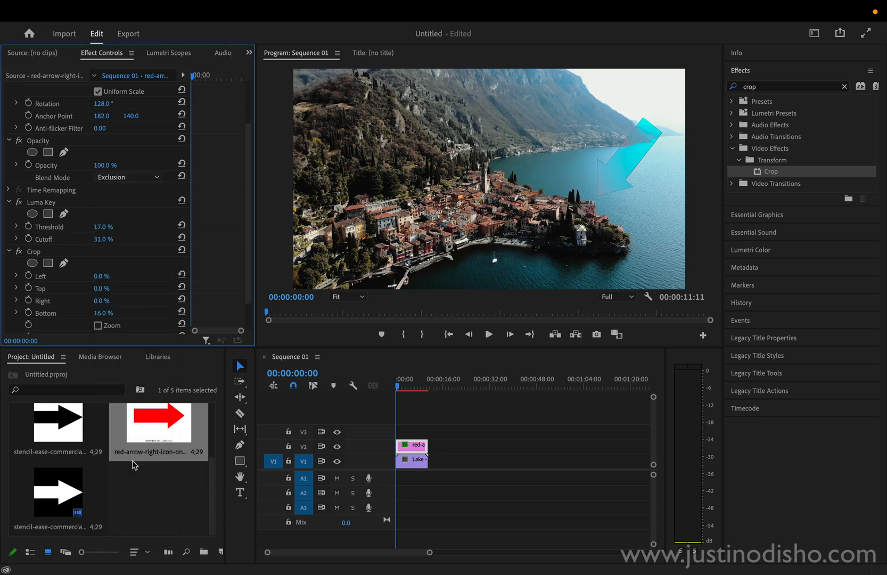
left_click(126, 178)
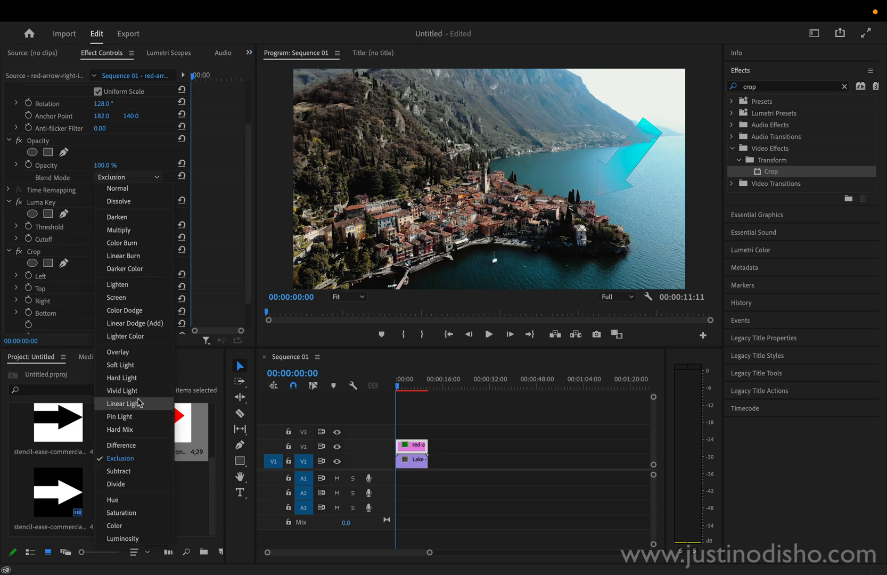